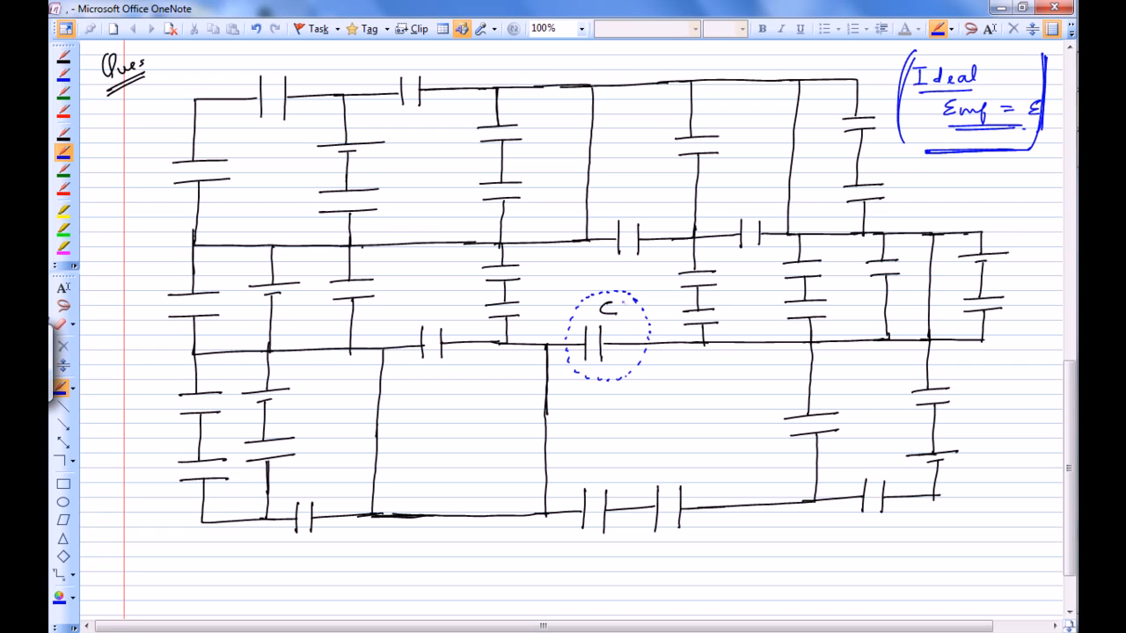
Draw a check mark beside the circled capacitor C
drag(620, 301, 642, 289)
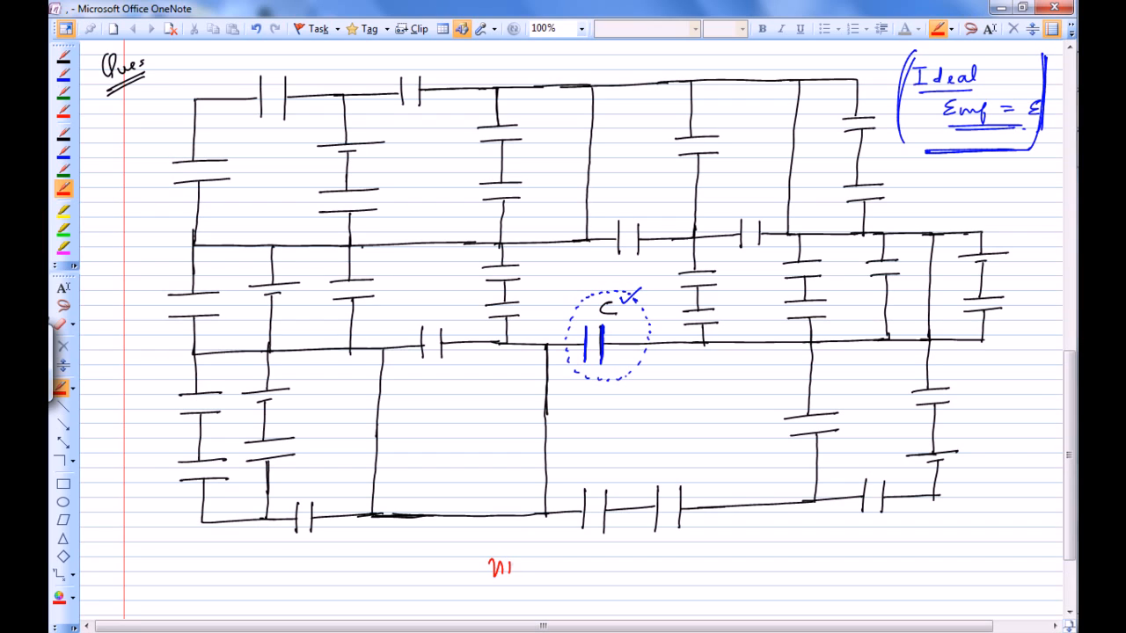
Write 'nice → loop s.t. it has only' in red and redden capacitor C's plates
text(ice)
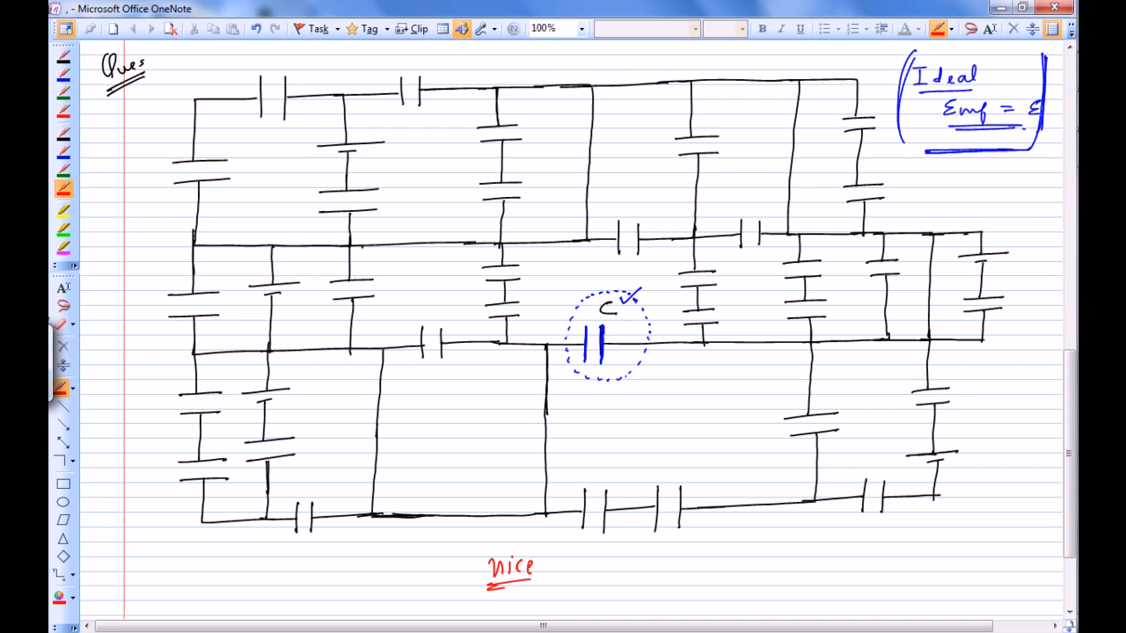
drag(559, 563, 607, 563)
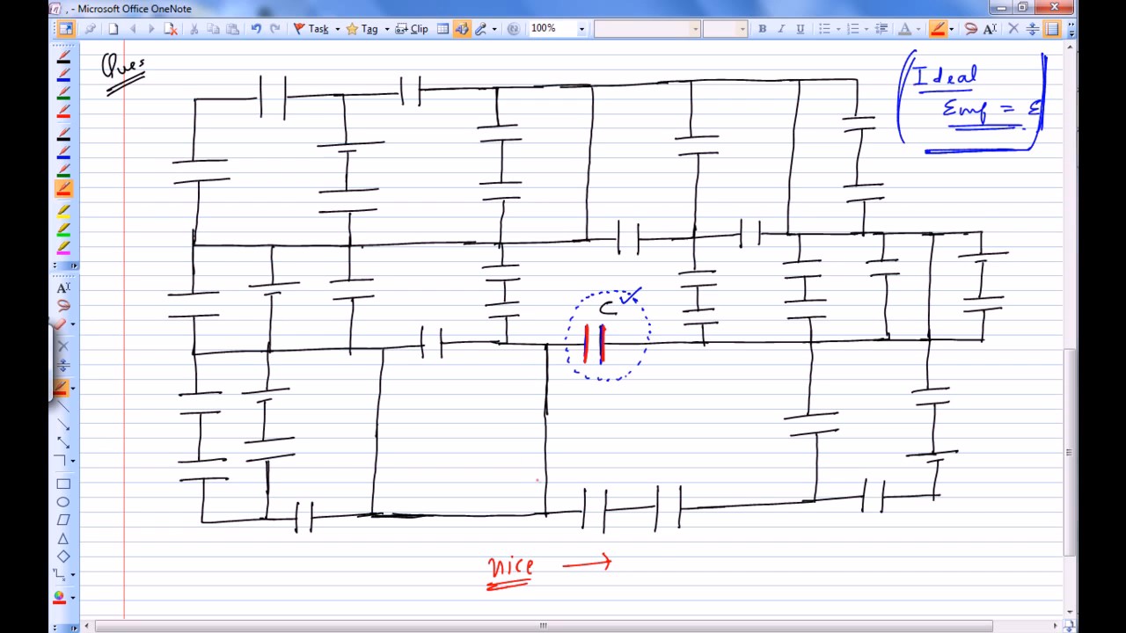
mouse_move(514, 507)
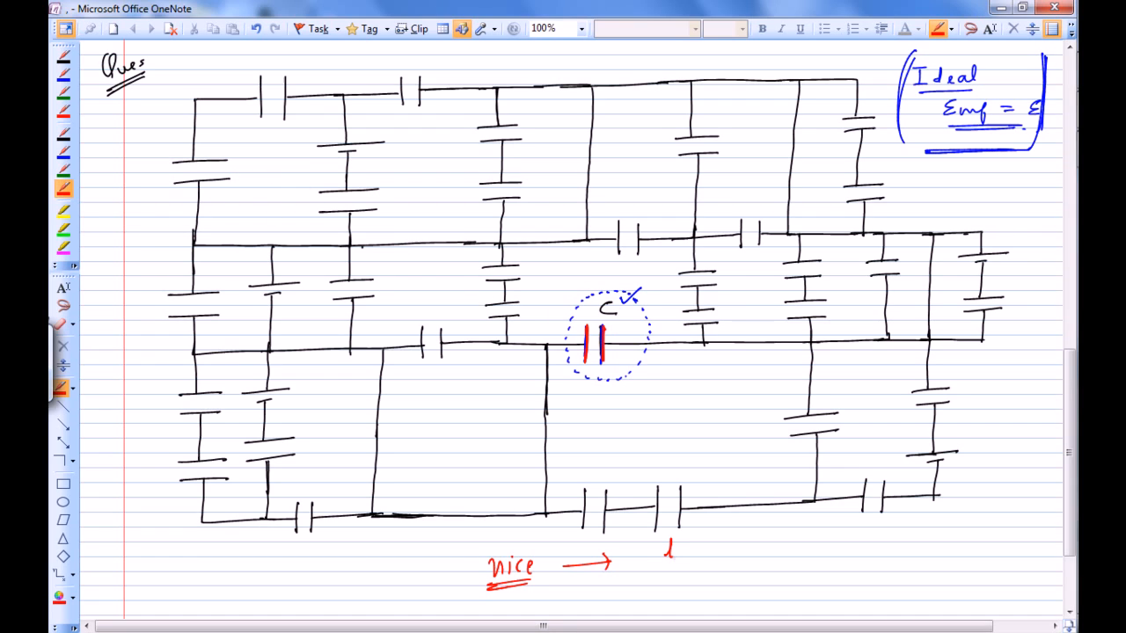
text(loop s.t. it has)
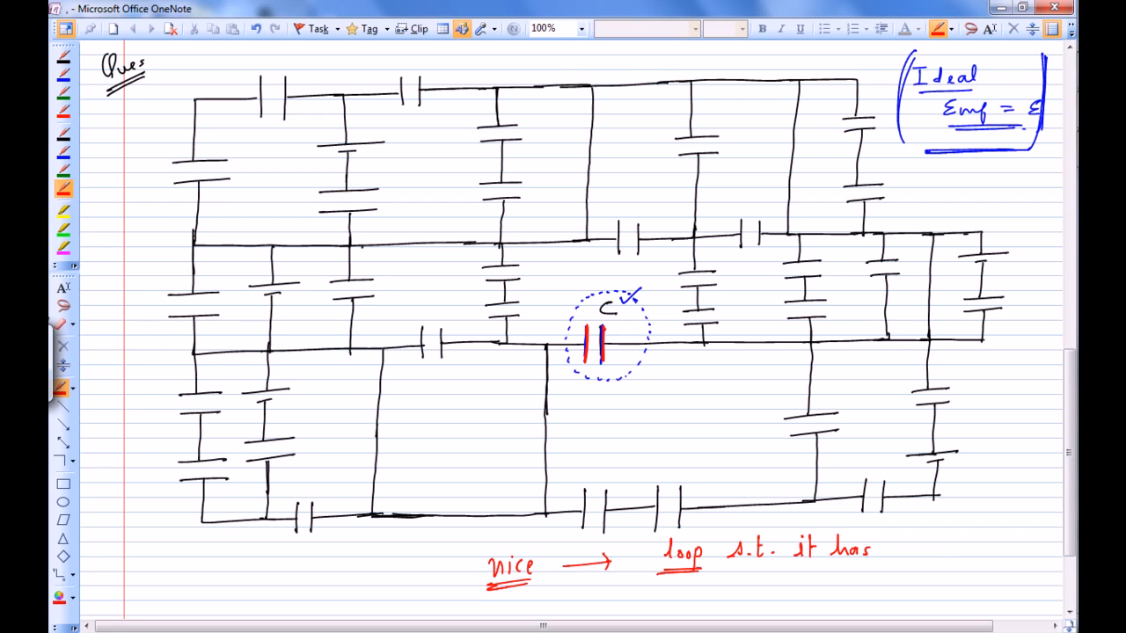
text(onl.)
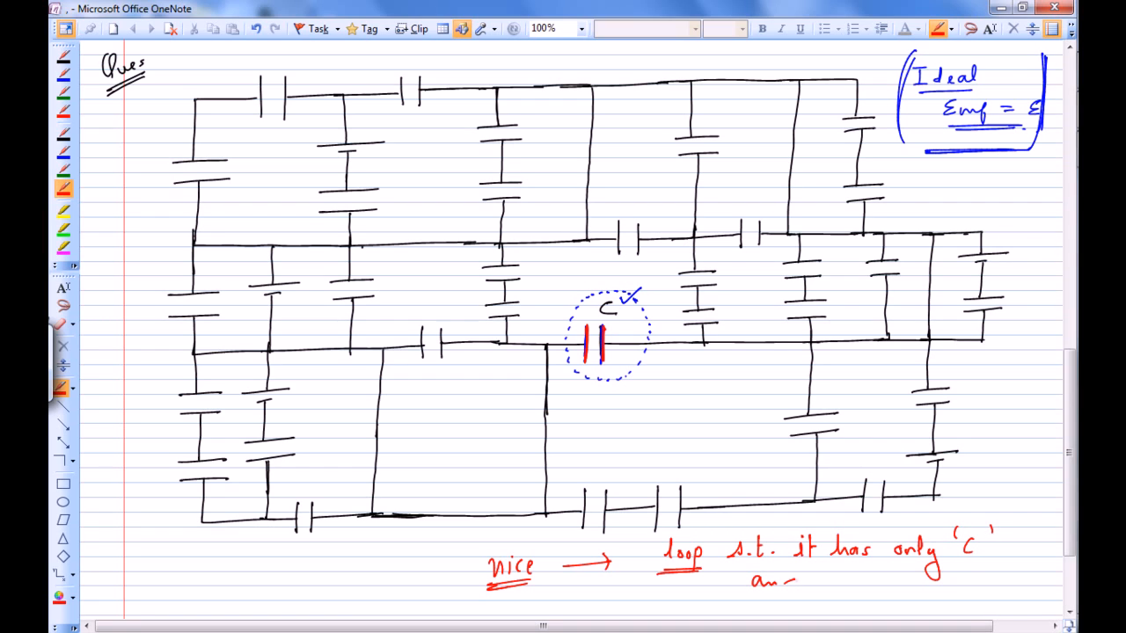
Finish the note with 'and batteries' and add an arrow pointing to 'KVL'
text(and batter)
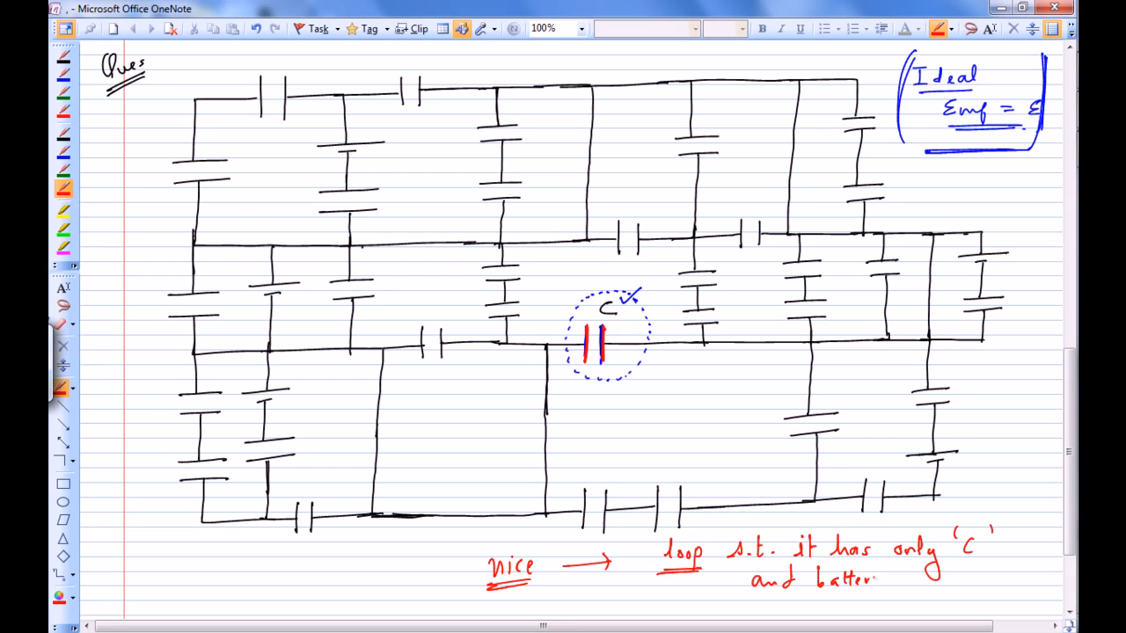
text(ies)
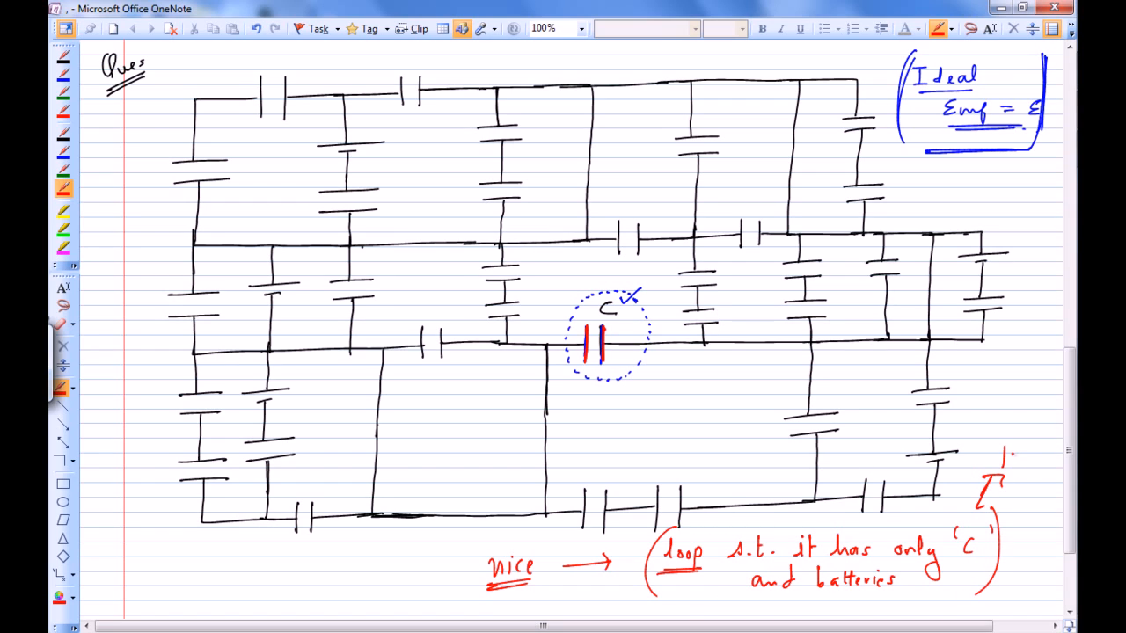
text(KVL)
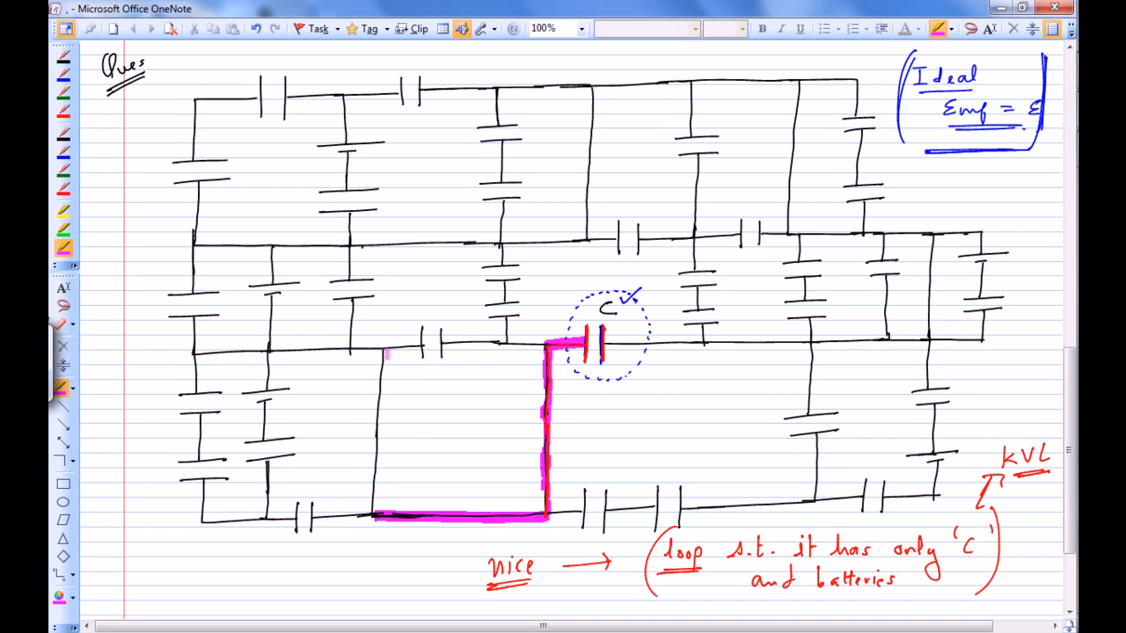
Highlight in magenta the wire leaving capacitor C downward toward the lower left
drag(384, 351, 373, 471)
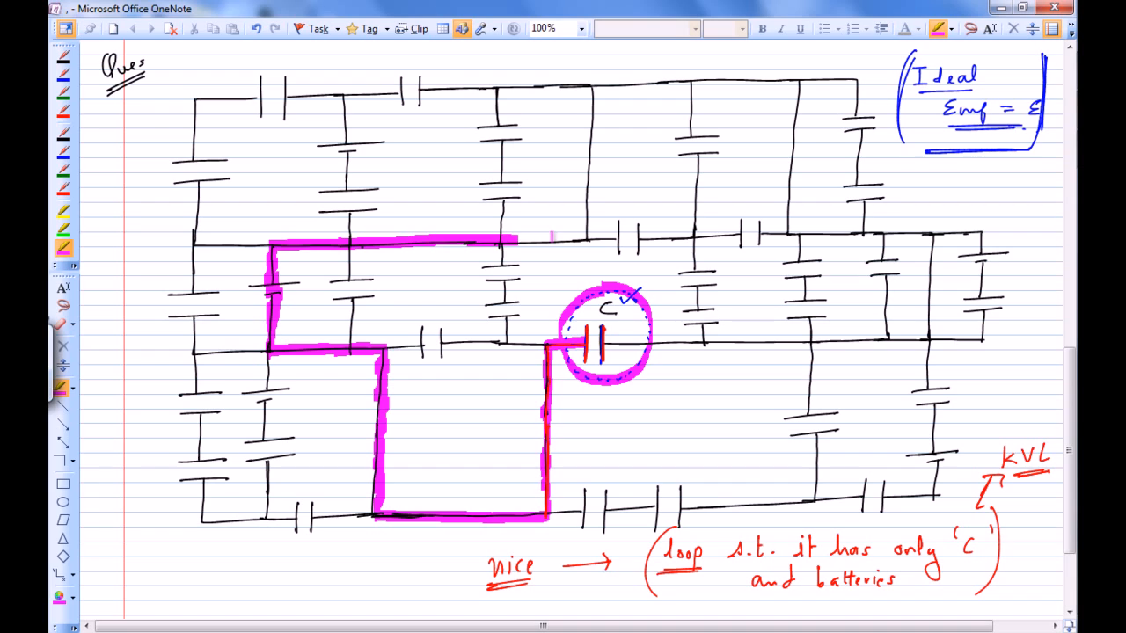
Highlight the middle, upper and right-hand branches so the magenta loop closes at C
drag(514, 238, 602, 238)
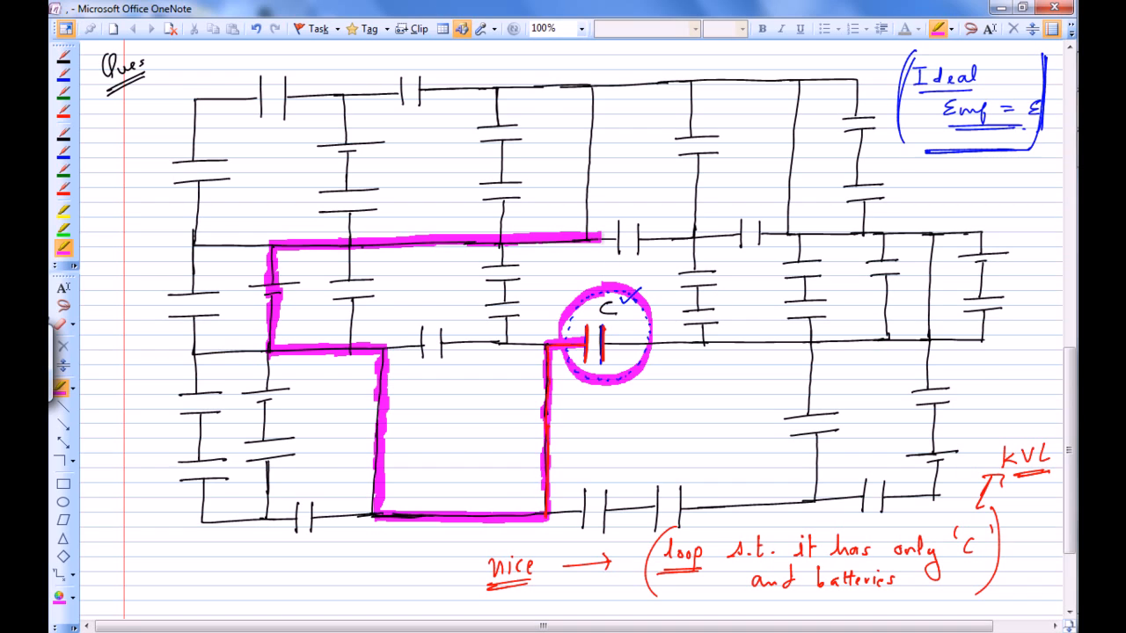
drag(591, 92, 589, 123)
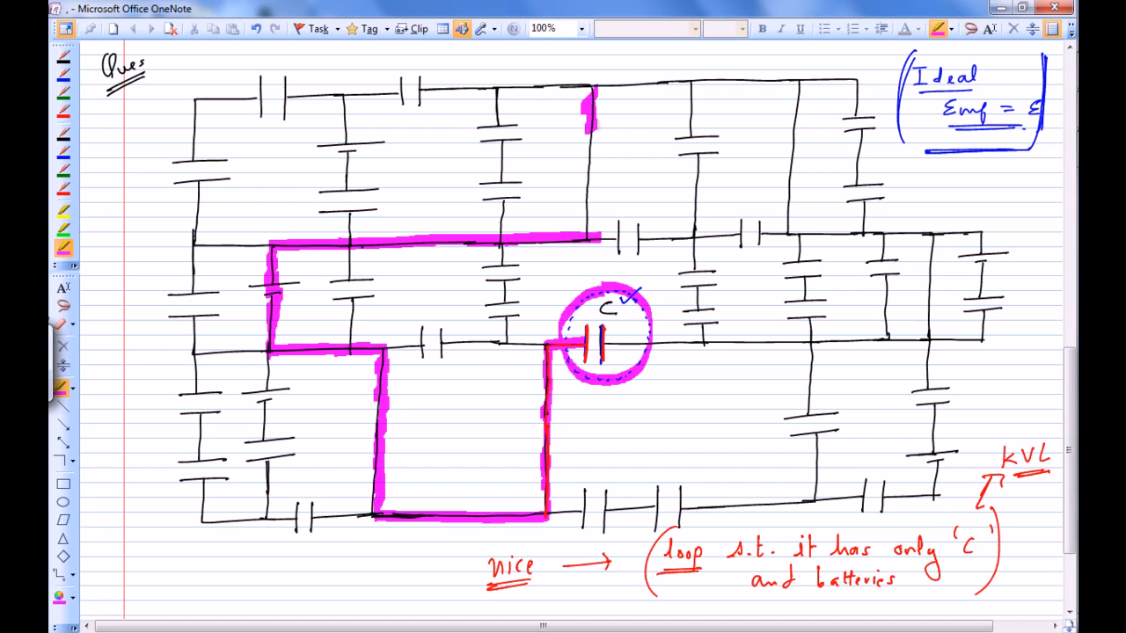
drag(589, 97, 584, 232)
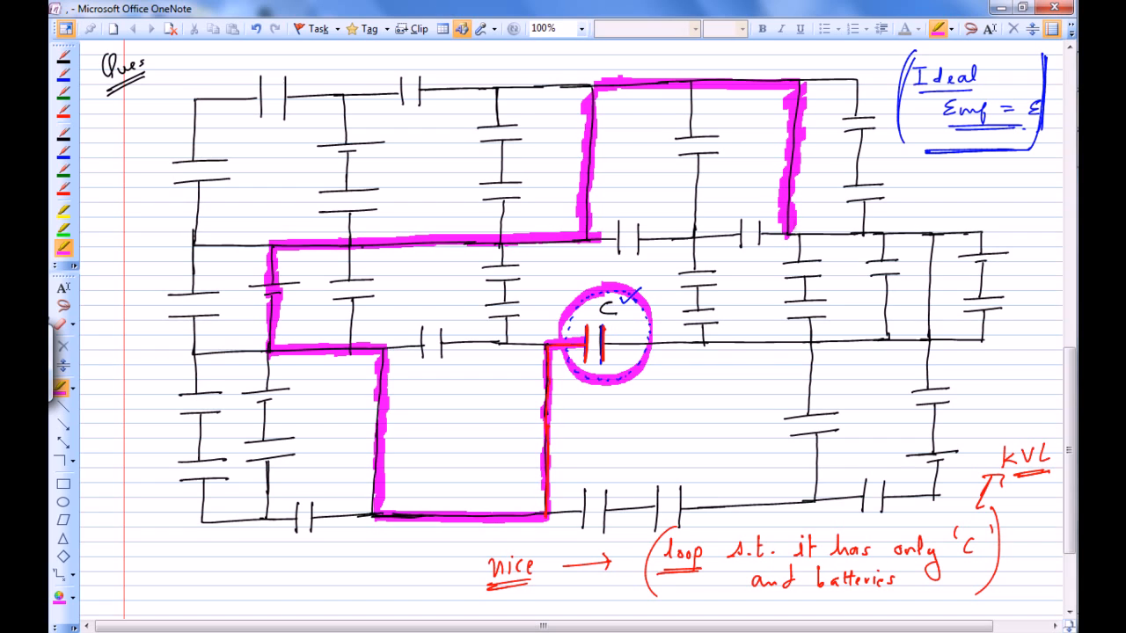
drag(791, 232, 936, 232)
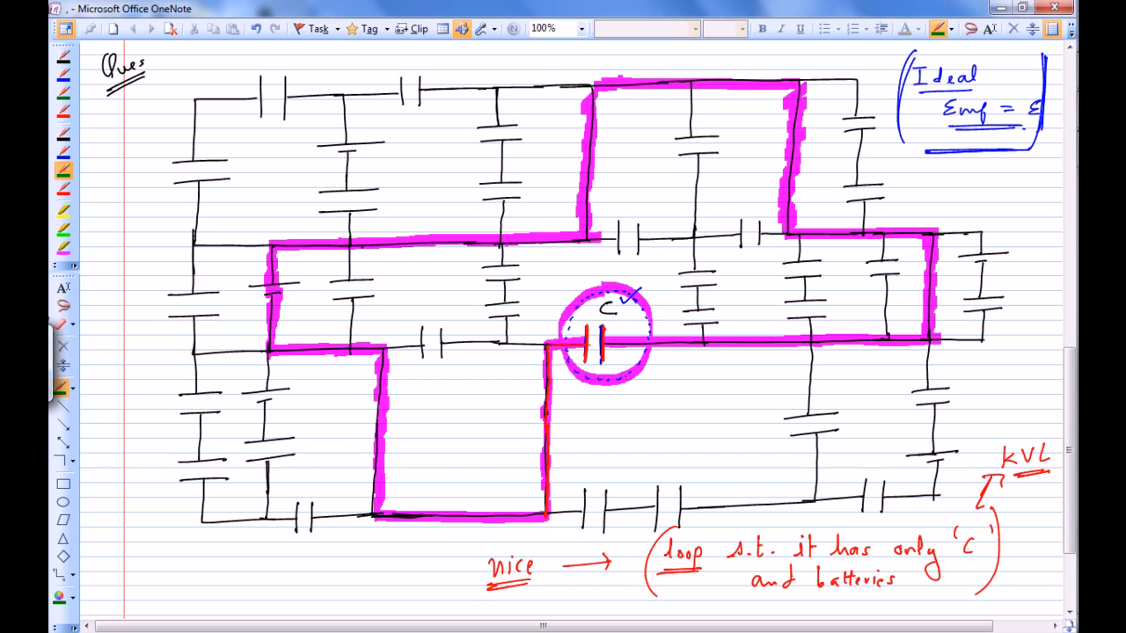
drag(581, 360, 570, 396)
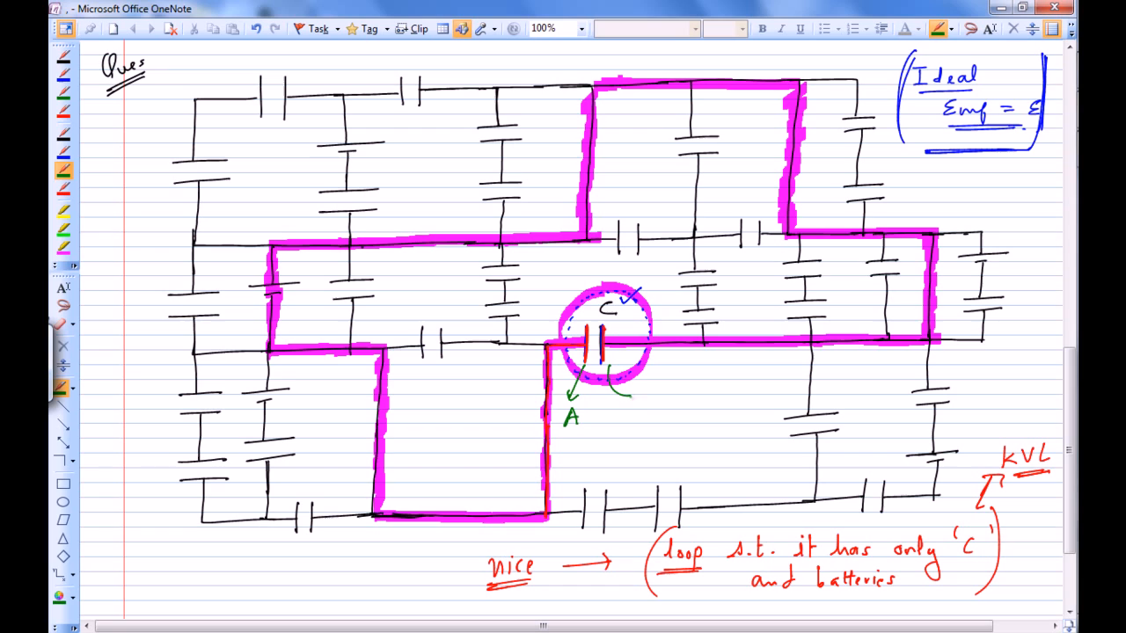
Label C's second plate B and start the loop equation with +ε at bottom left
text(B)
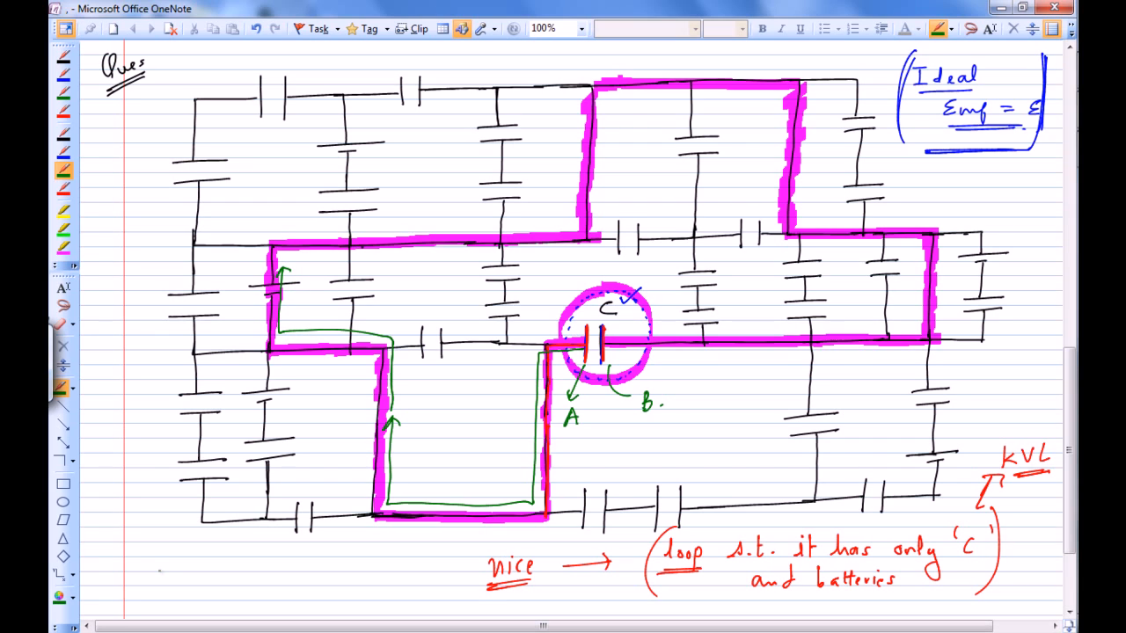
click(149, 567)
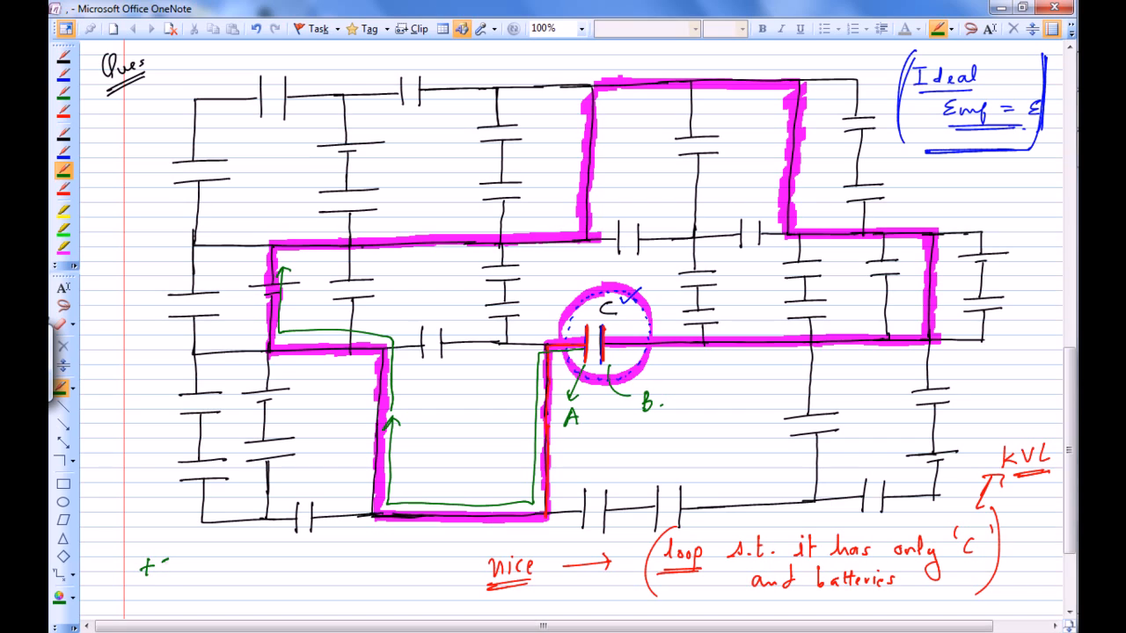
text(ε)
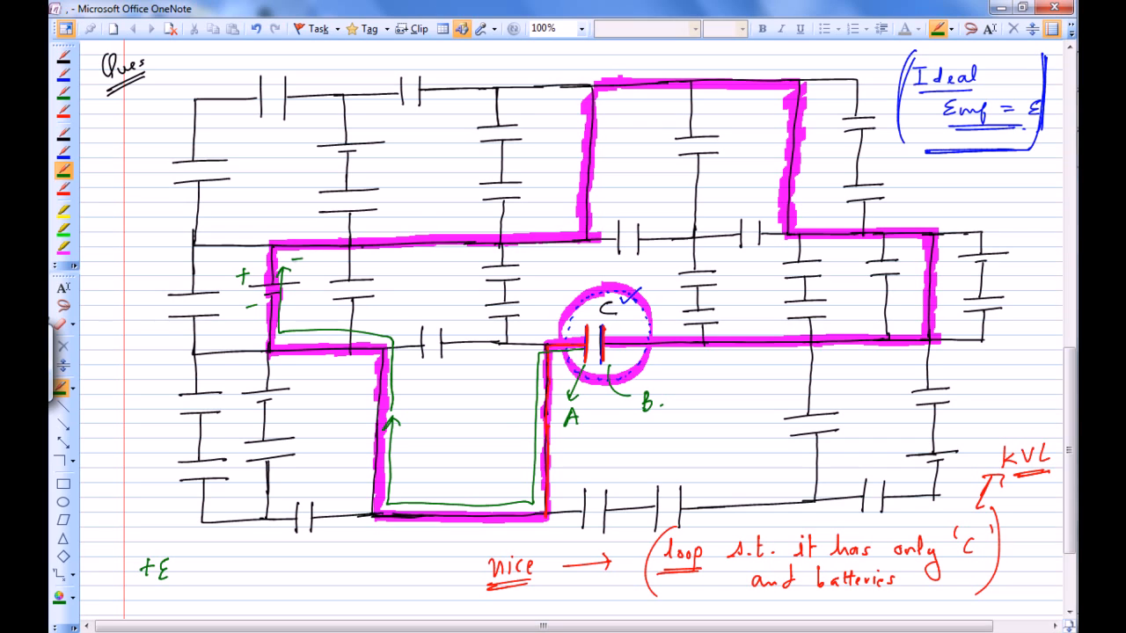
Draw green direction arrows around the loop and extend the equation to '+ε = V'
drag(296, 255, 545, 249)
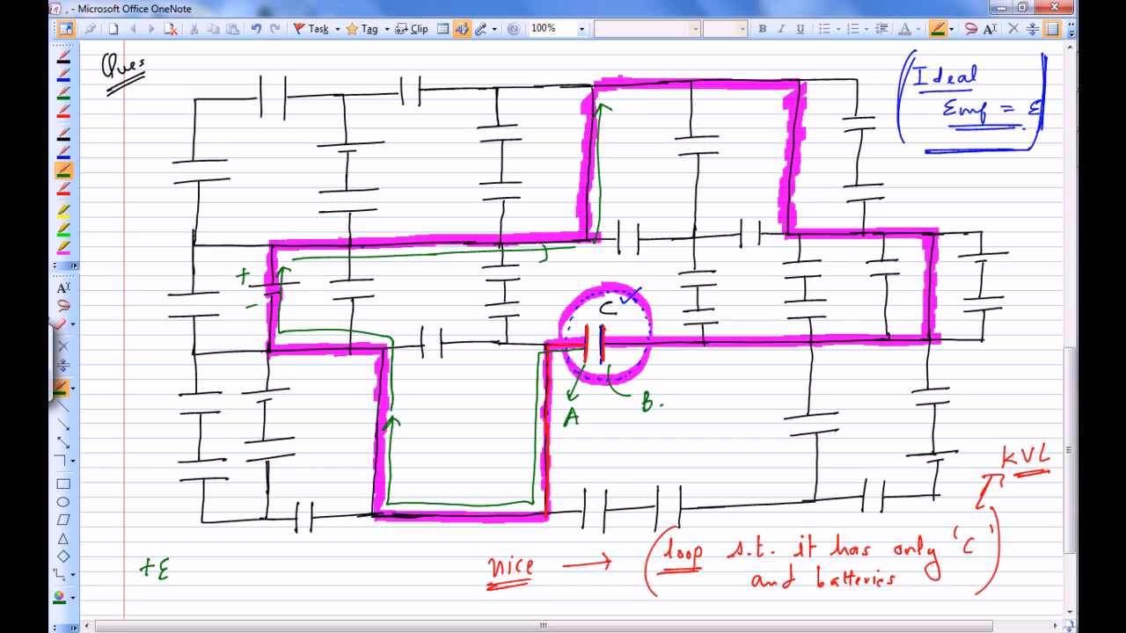
drag(615, 99, 766, 99)
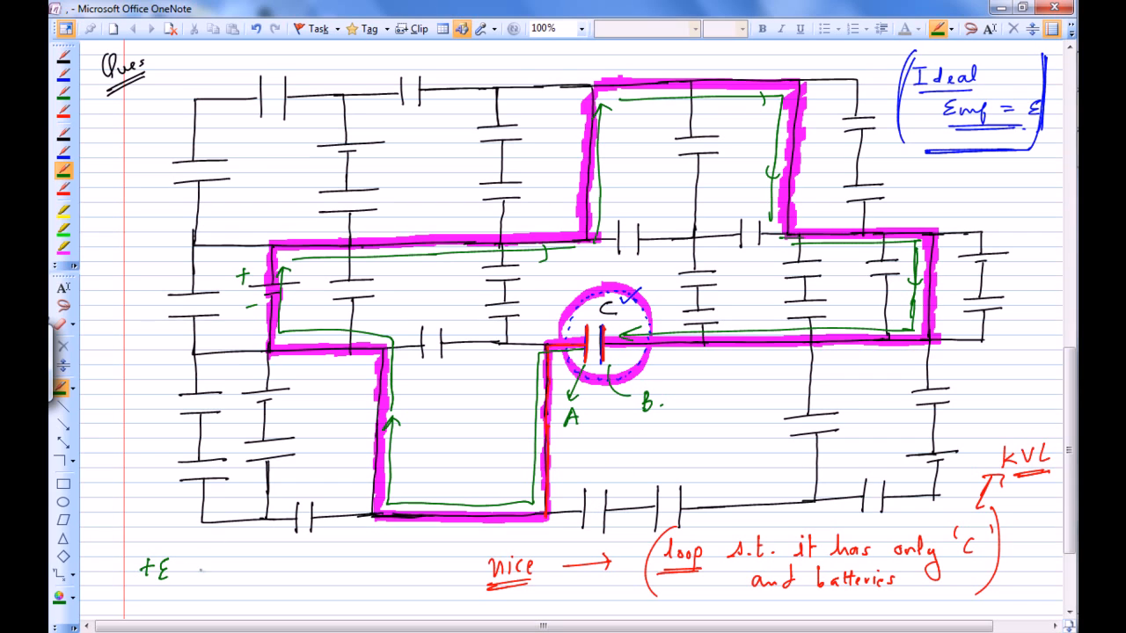
text(= VB -)
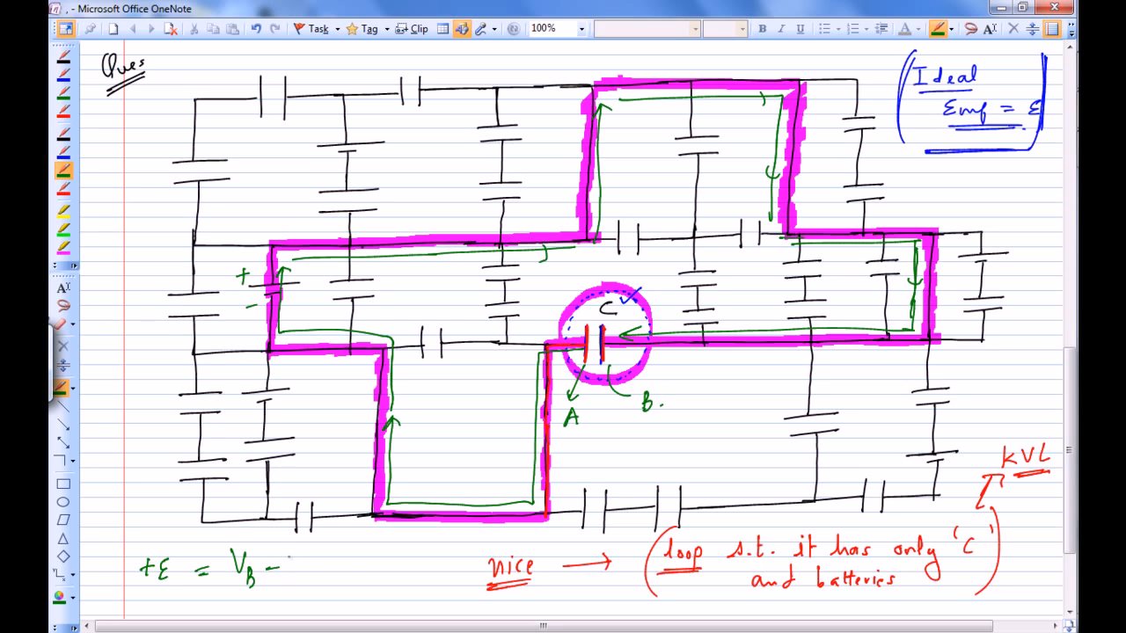
Complete the KVL equation as +ε = V_B − V_A in green
text(V_A)
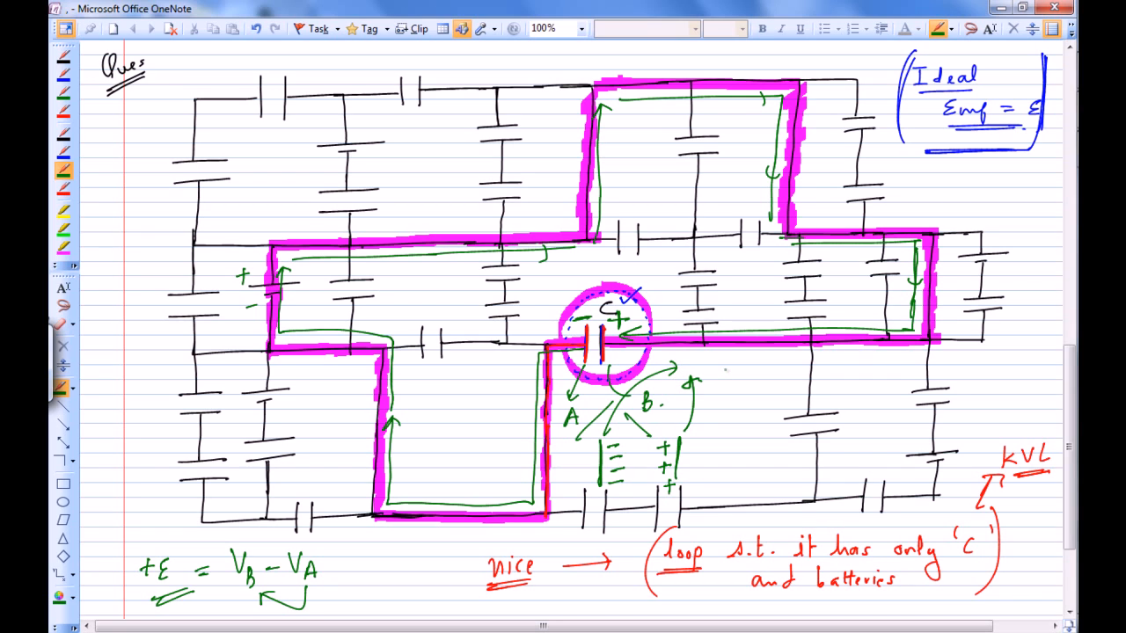
Write Q = Cε and label the plates' charges −Cε and +Cε with a linking arrow
text(ε)
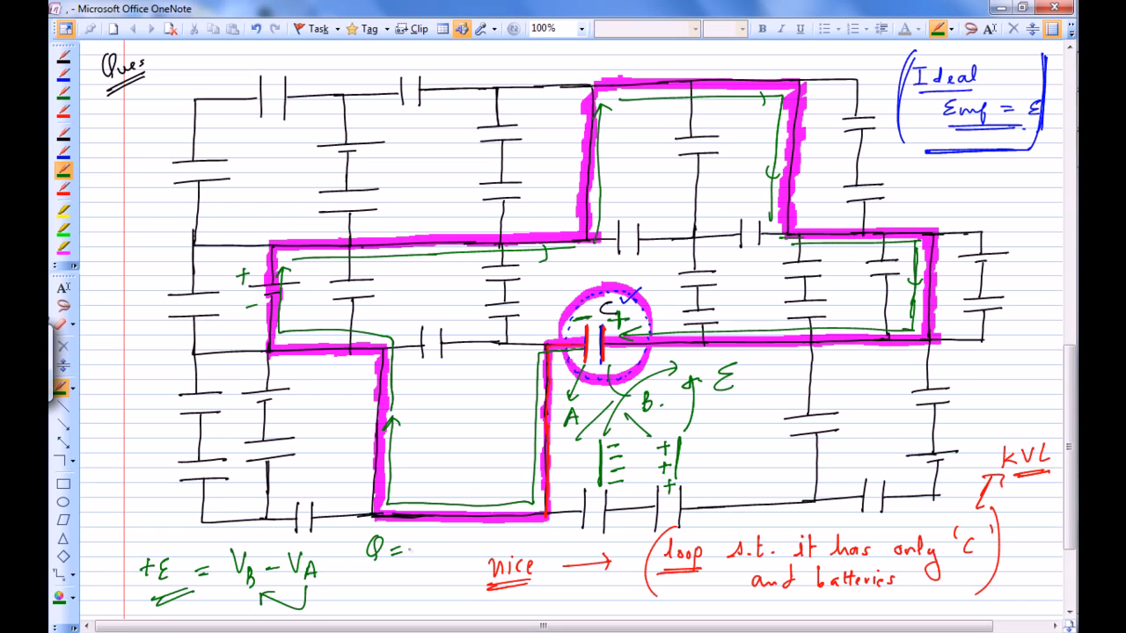
text(CE)
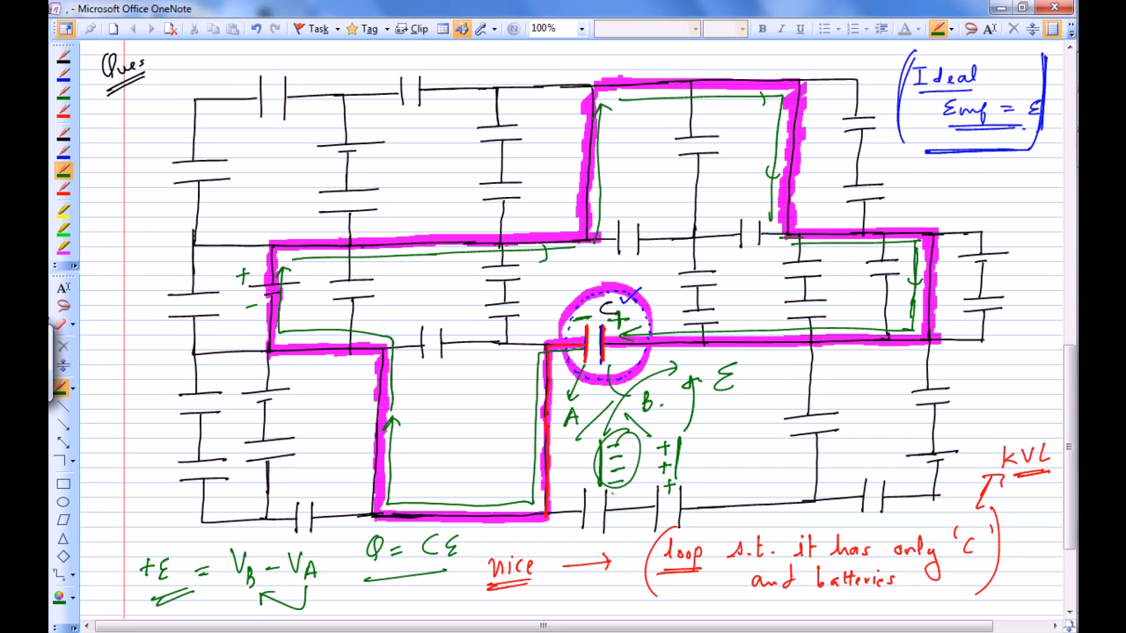
drag(615, 493, 563, 601)
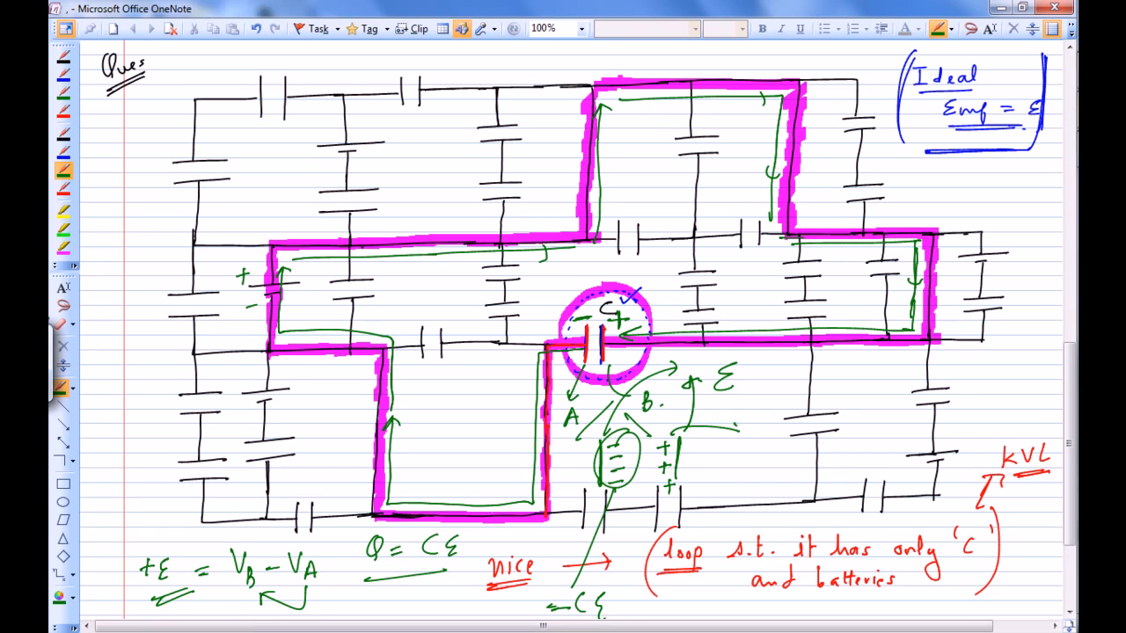
text(+C)
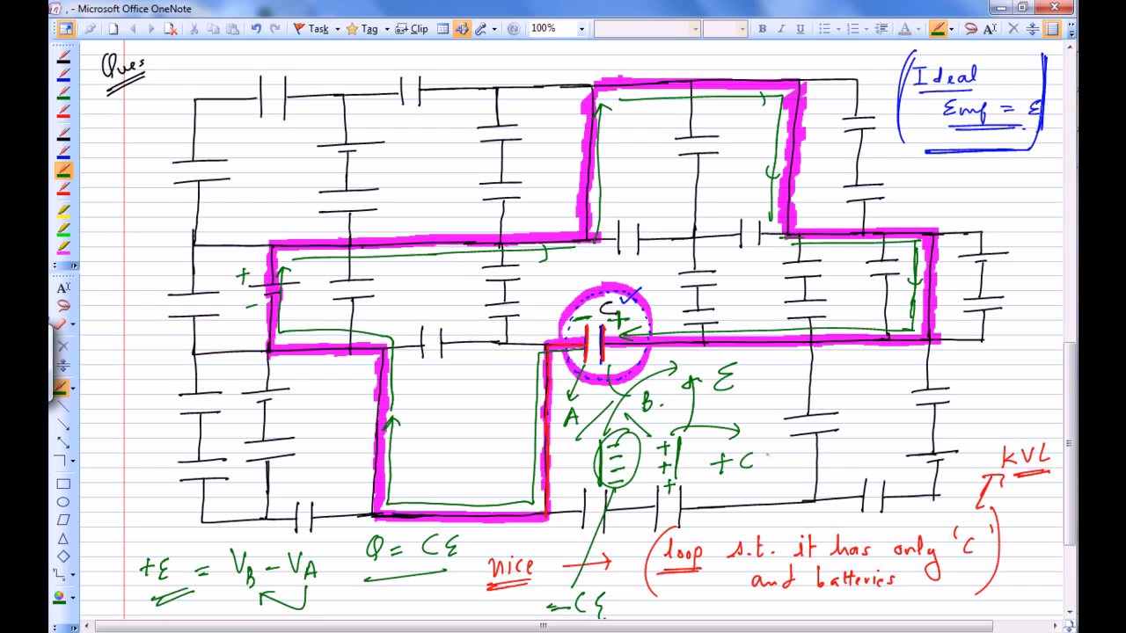